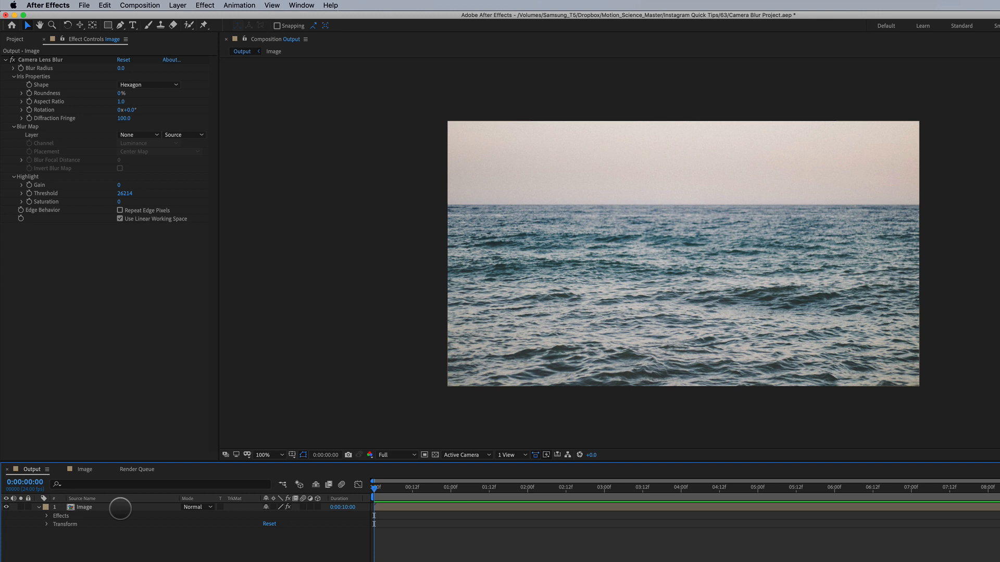
Leave composition settings unchanged and set the ocean image's Camera Lens Blur radius to 5.
click(78, 507)
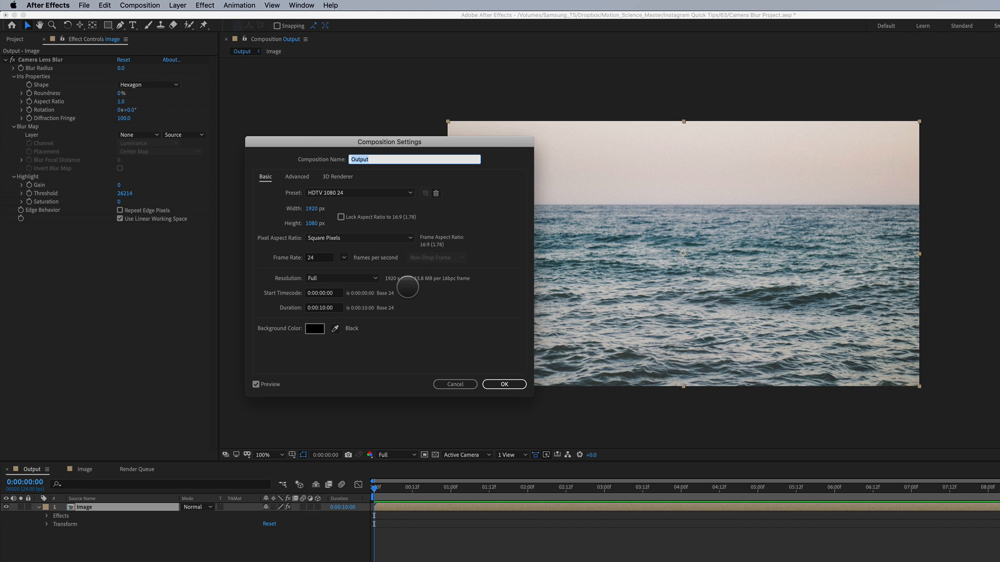
click(504, 385)
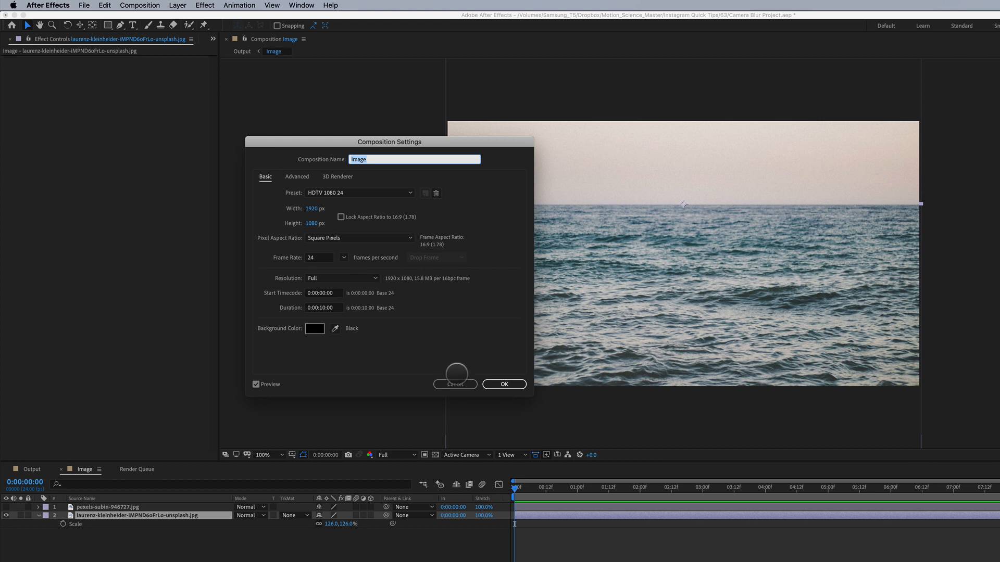
click(504, 385)
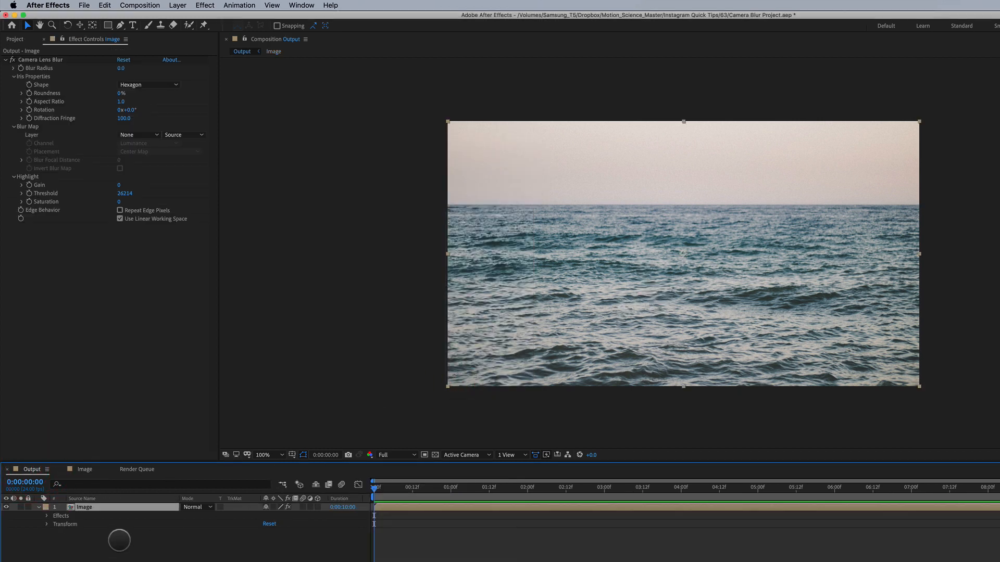
click(41, 60)
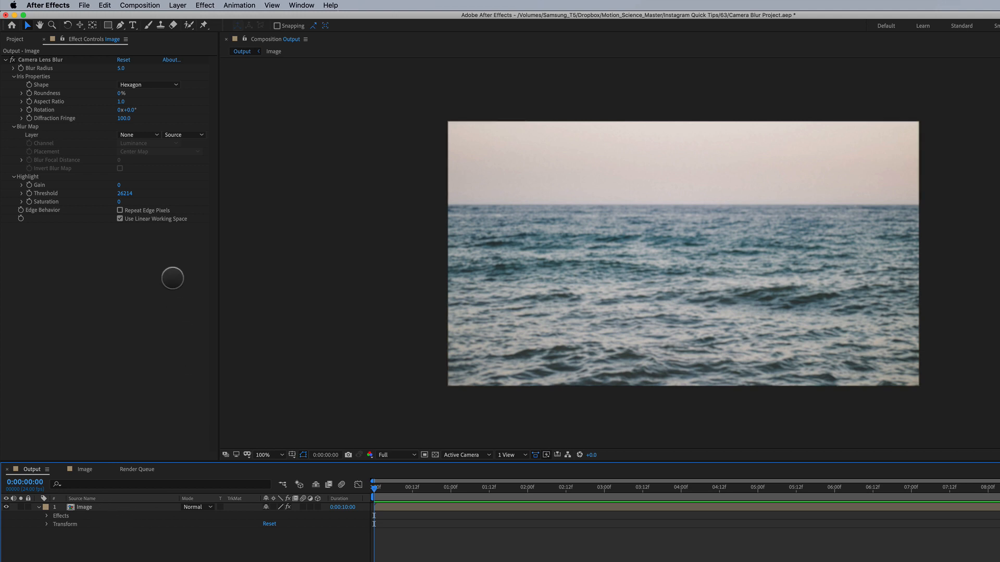
mouse_move(108, 26)
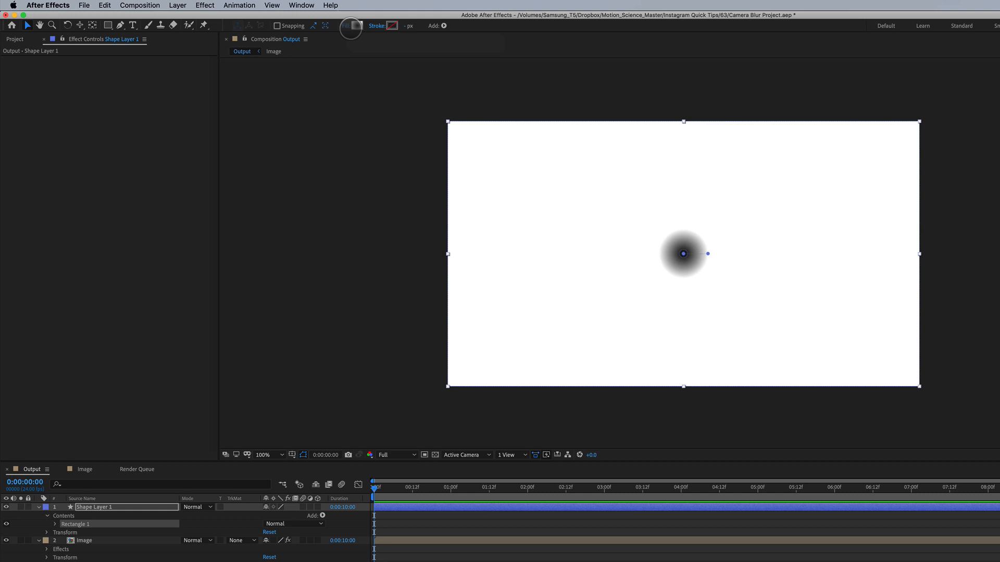
Give Shape Layer 1 a linear black-to-white gradient fill and adjust its transition handle.
click(355, 26)
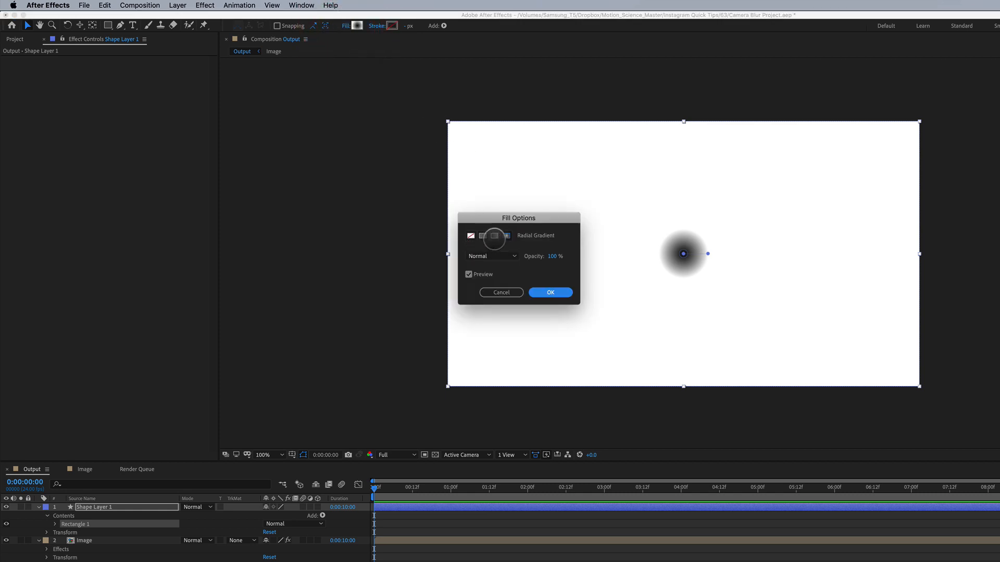
click(482, 236)
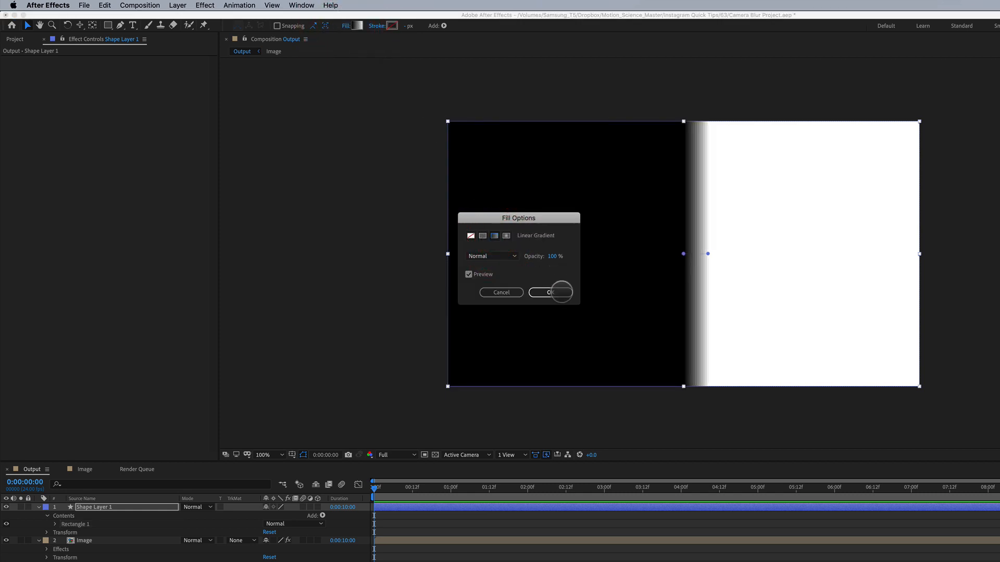
click(550, 292)
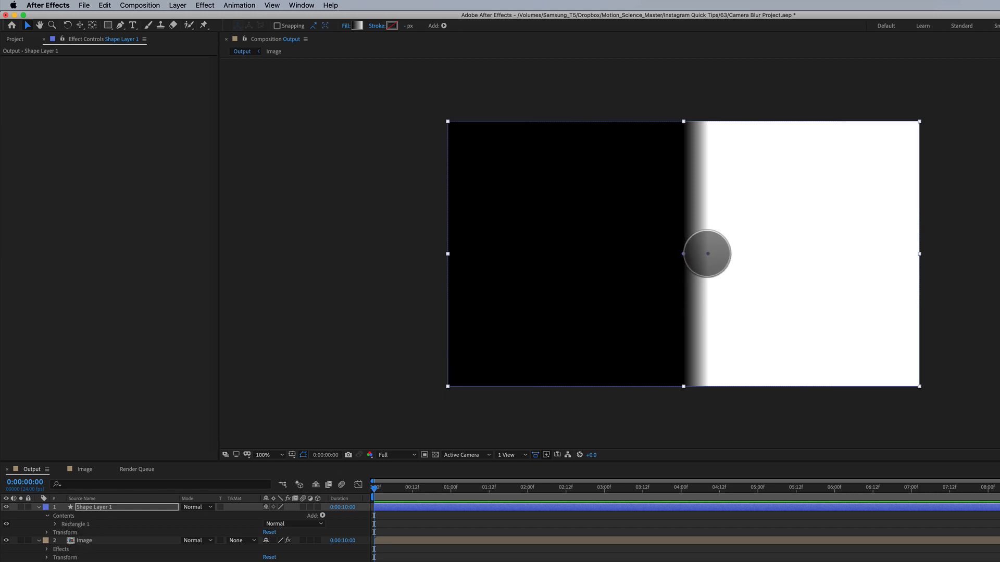
drag(706, 253, 600, 231)
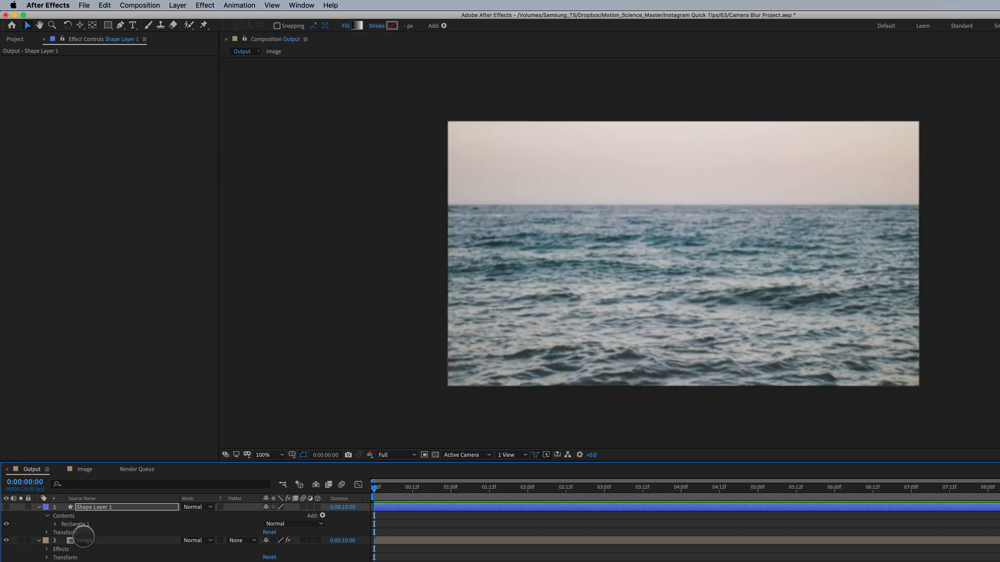
Raise the Image layer's Camera Lens Blur radius to 31 with Repeat Edge Pixels enabled.
click(78, 540)
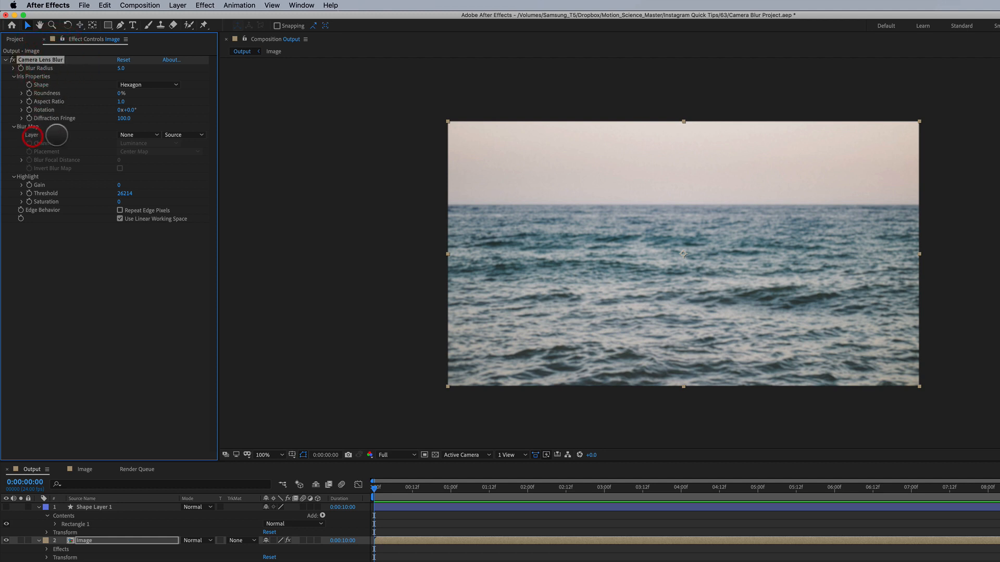
click(138, 134)
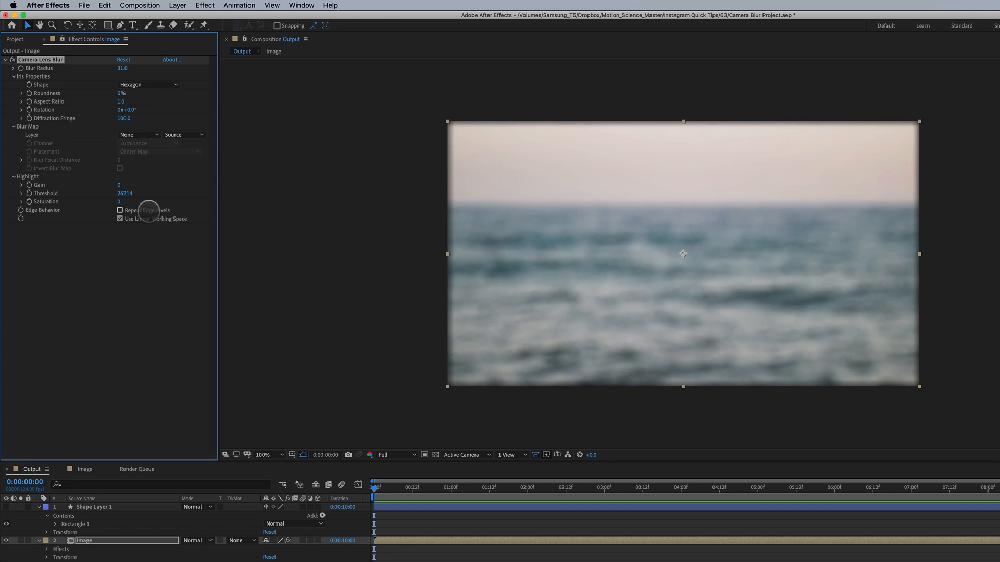
click(120, 210)
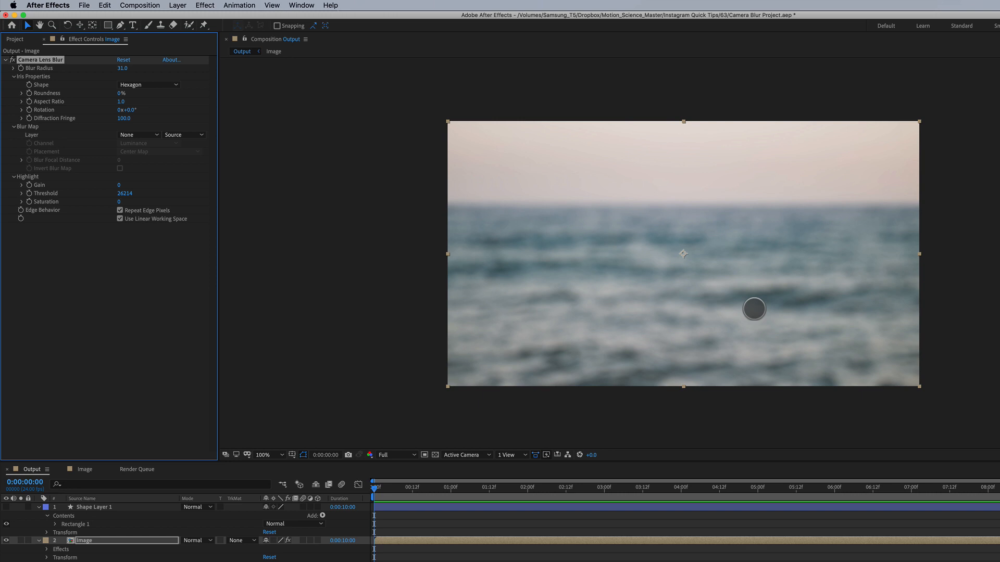
drag(753, 310, 233, 151)
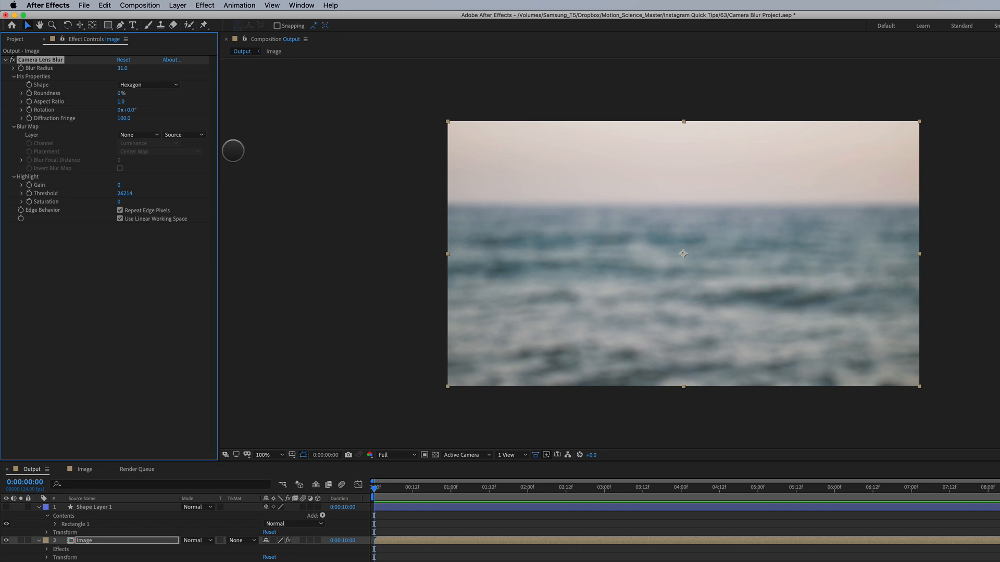
click(138, 134)
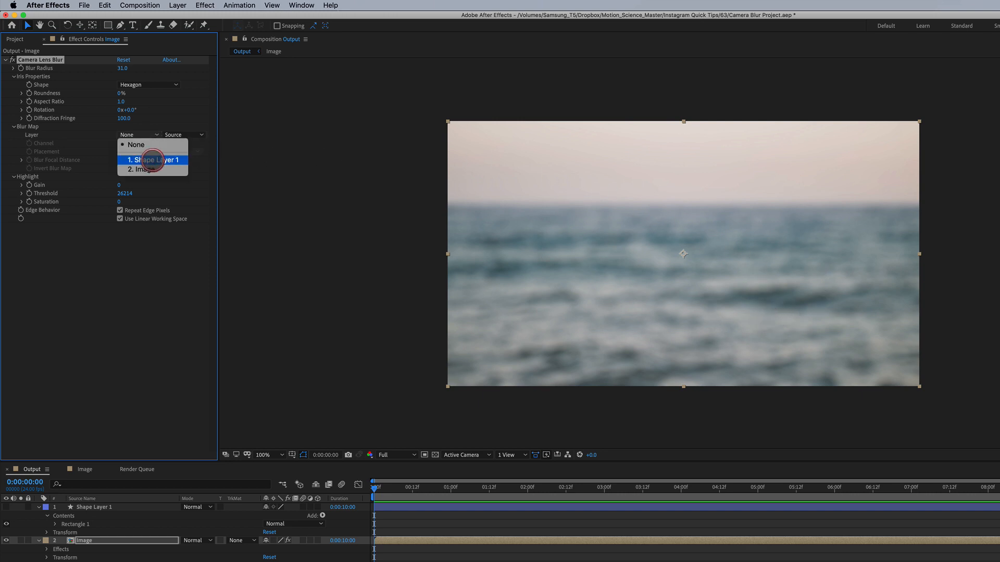
Assign Shape Layer 1 as the blur map and shift the gradient handles to move the sharp area.
click(154, 159)
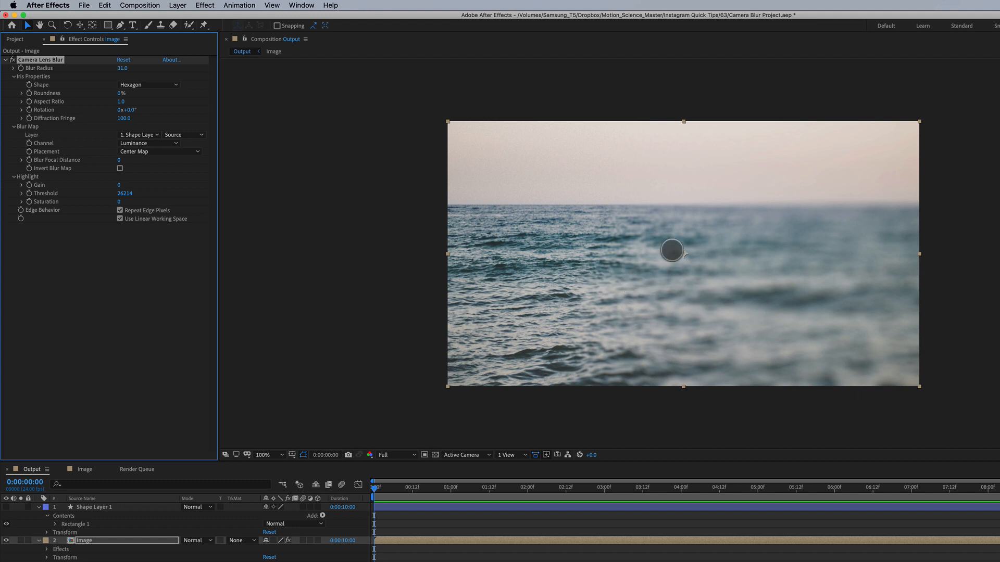
drag(672, 249, 739, 322)
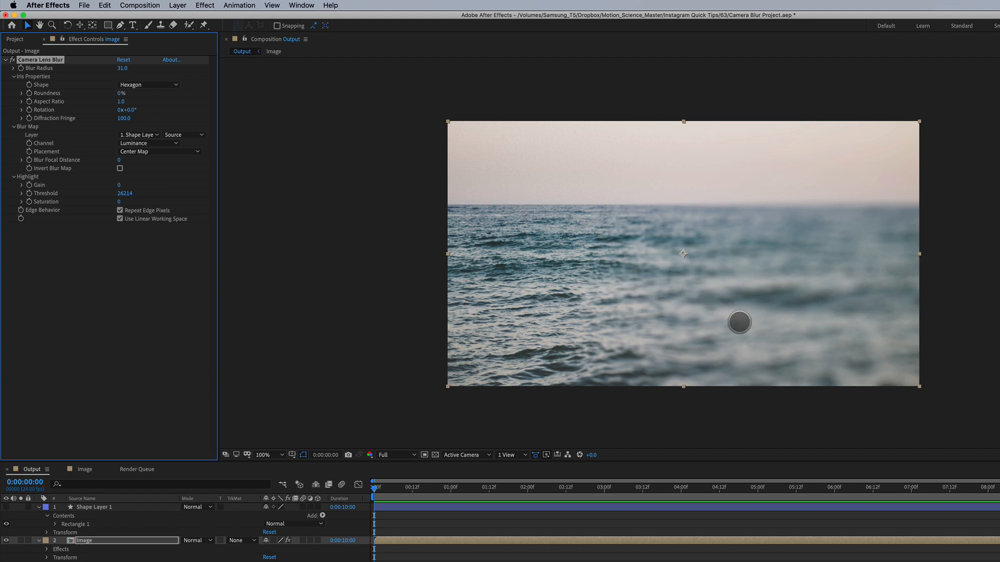
drag(738, 322, 734, 261)
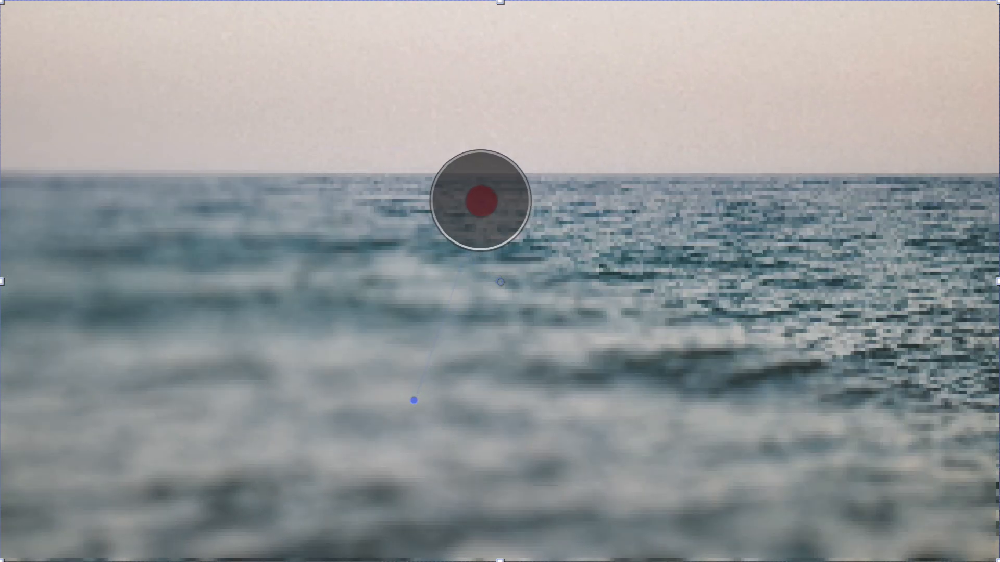
Drag the gradient end point down so the blur map runs vertically, waves sharp and horizon soft.
drag(474, 199, 411, 400)
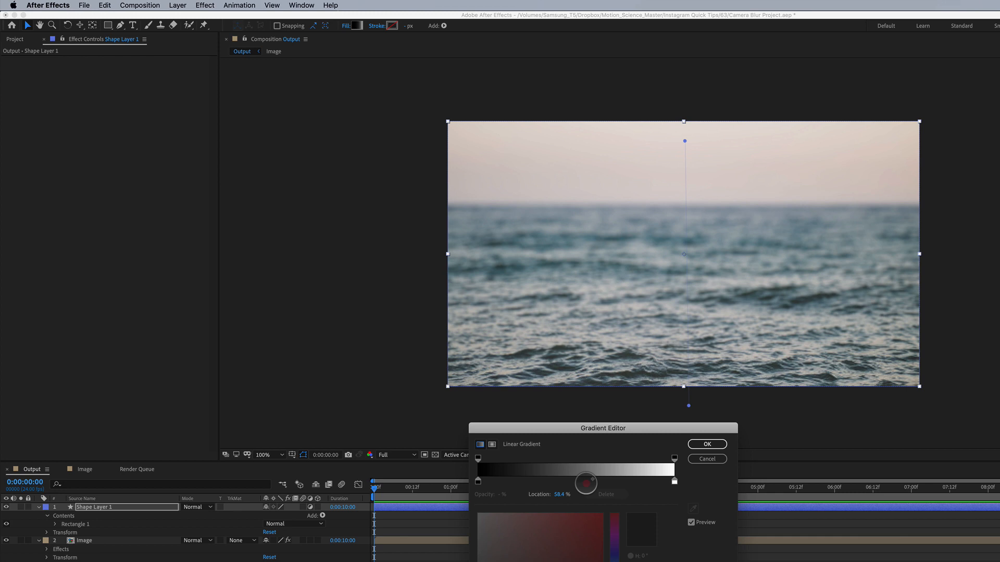
Move the gradient midpoint to 78.4% and confirm, reshaping the focus falloff.
drag(585, 482, 631, 480)
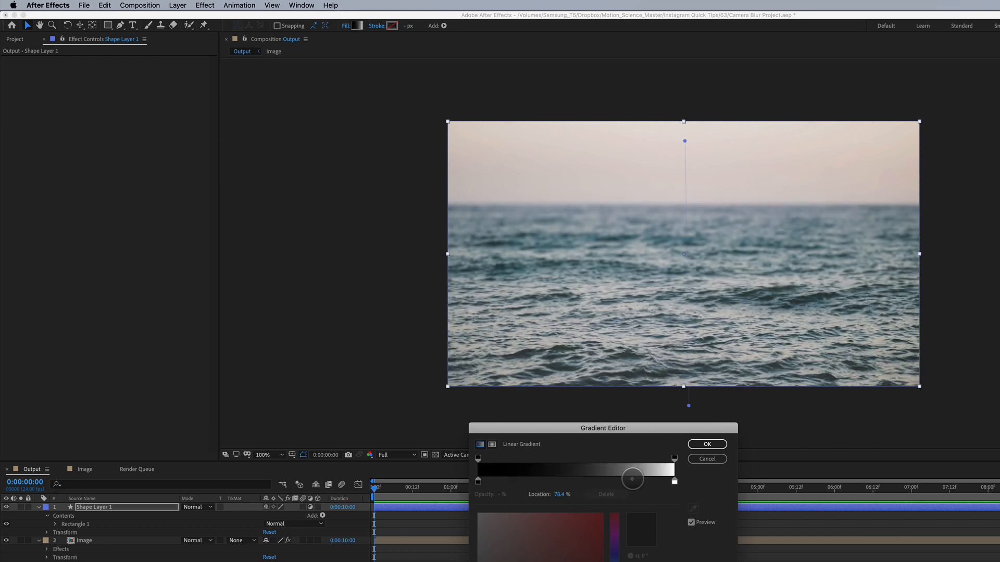
click(707, 444)
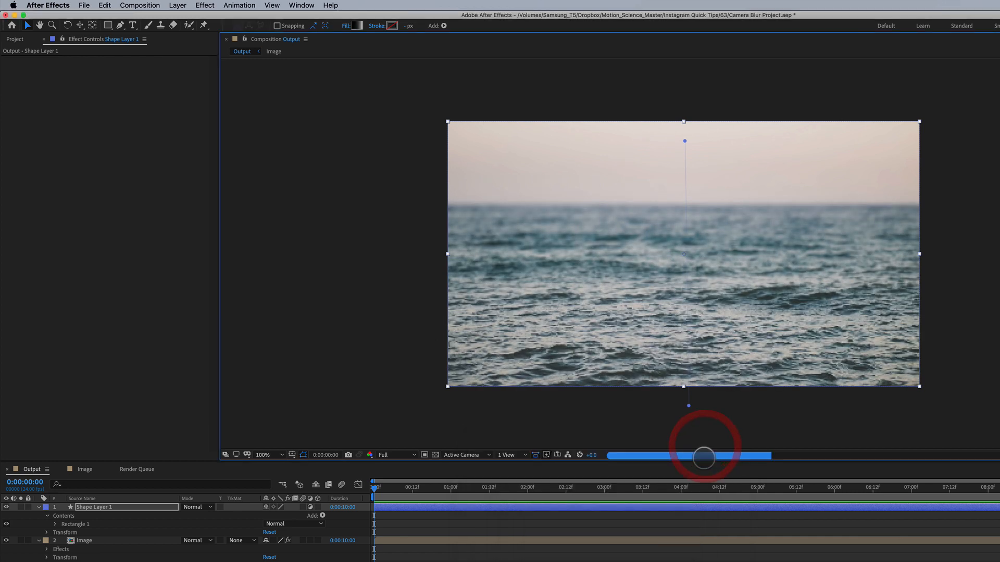
drag(701, 457, 680, 156)
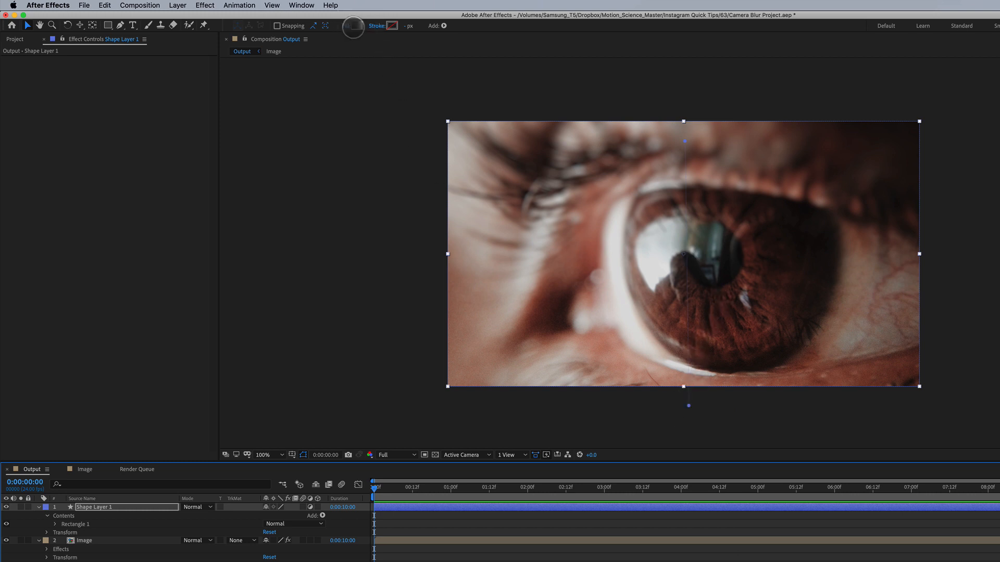
Switch the shape layer's fill to a radial gradient so the eye's centre stays sharp.
click(348, 25)
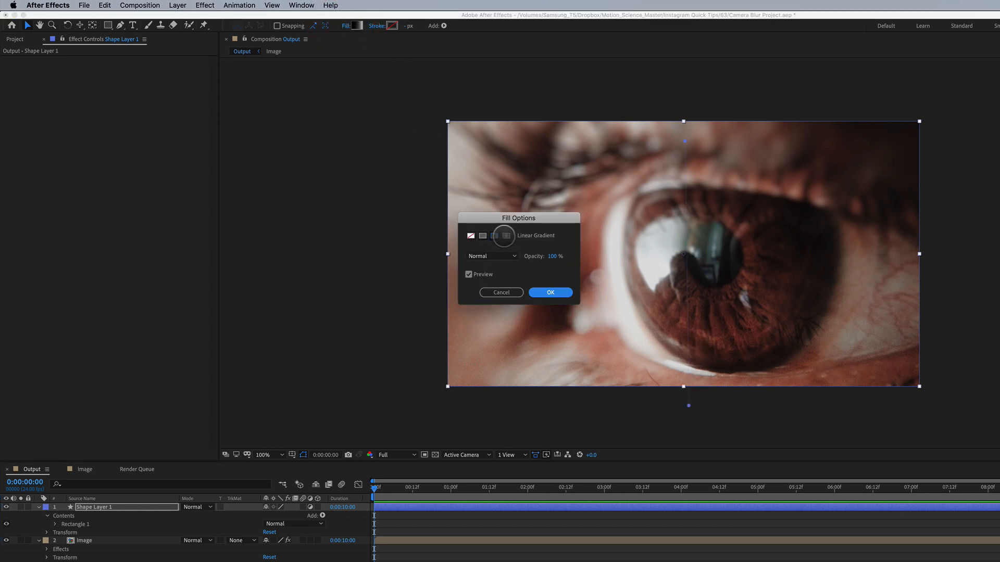
click(505, 235)
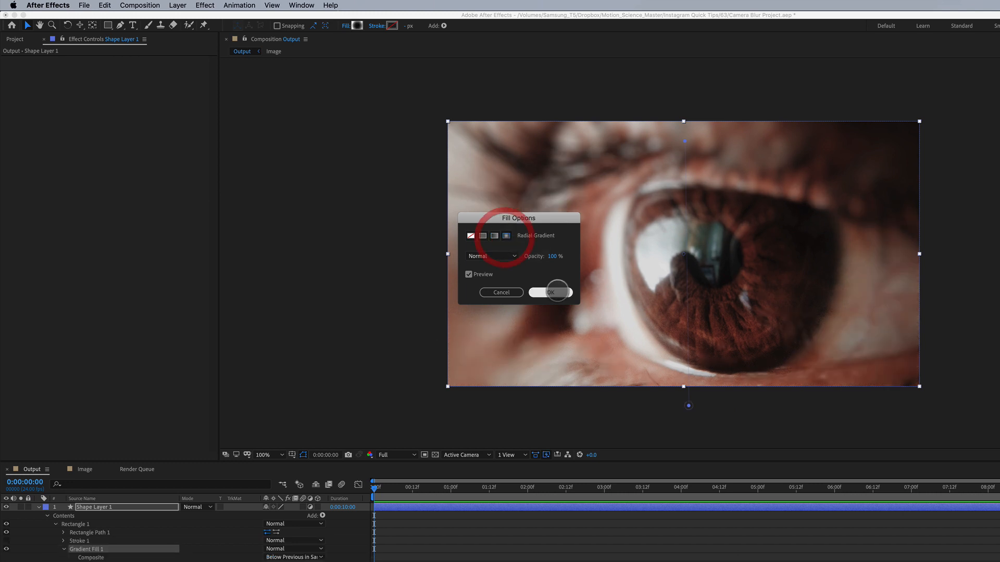
click(551, 292)
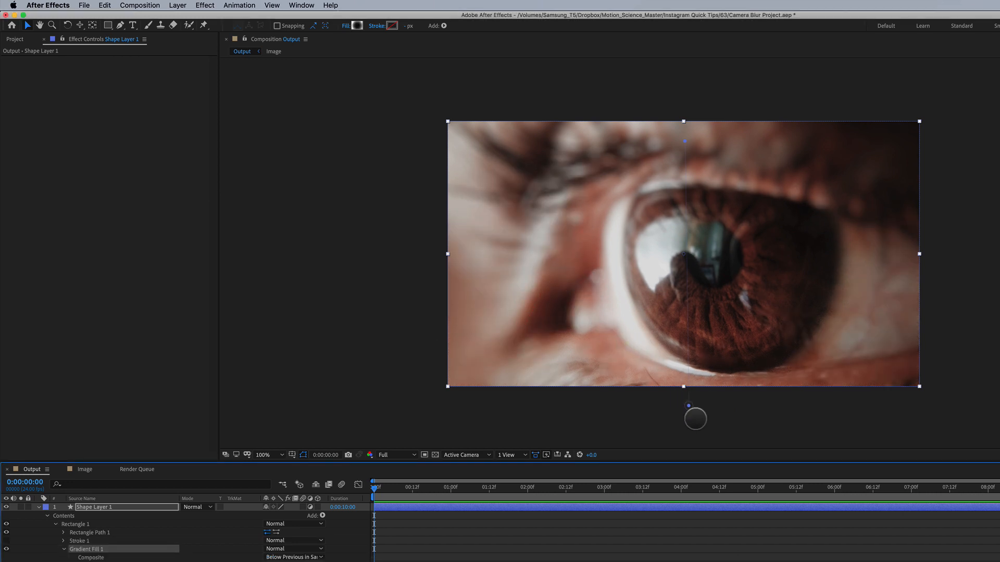